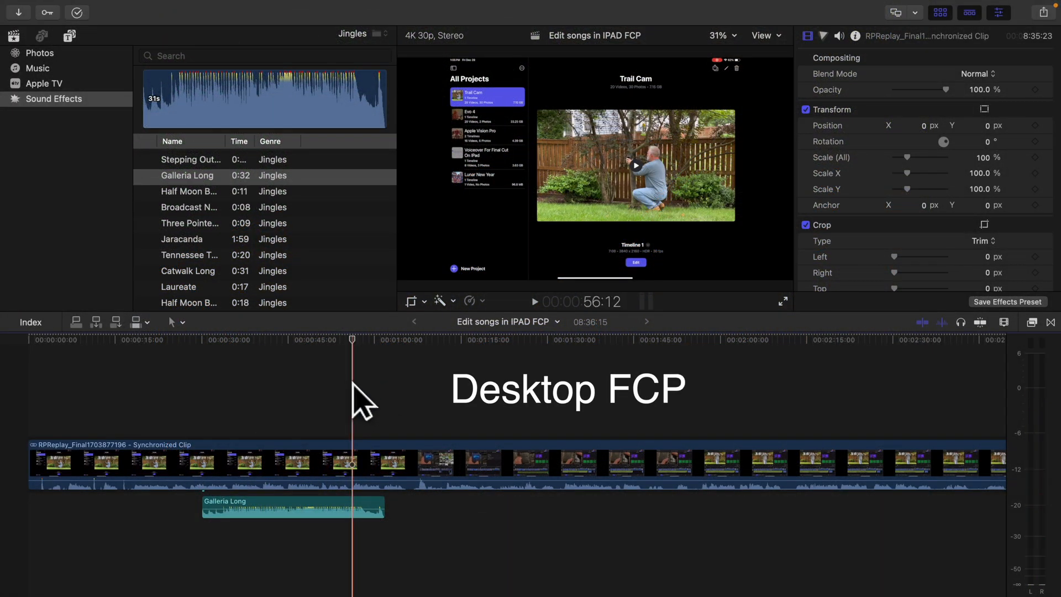
Step: Select the Galleria Long jingle clip to show its audio properties in the inspector
left_click(291, 507)
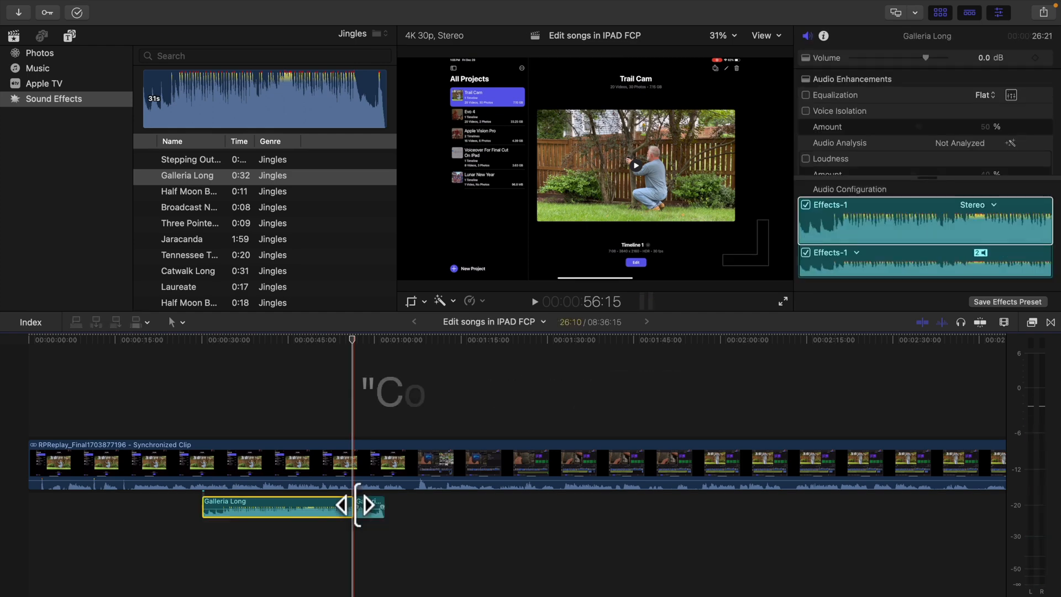
key("cmd+b")
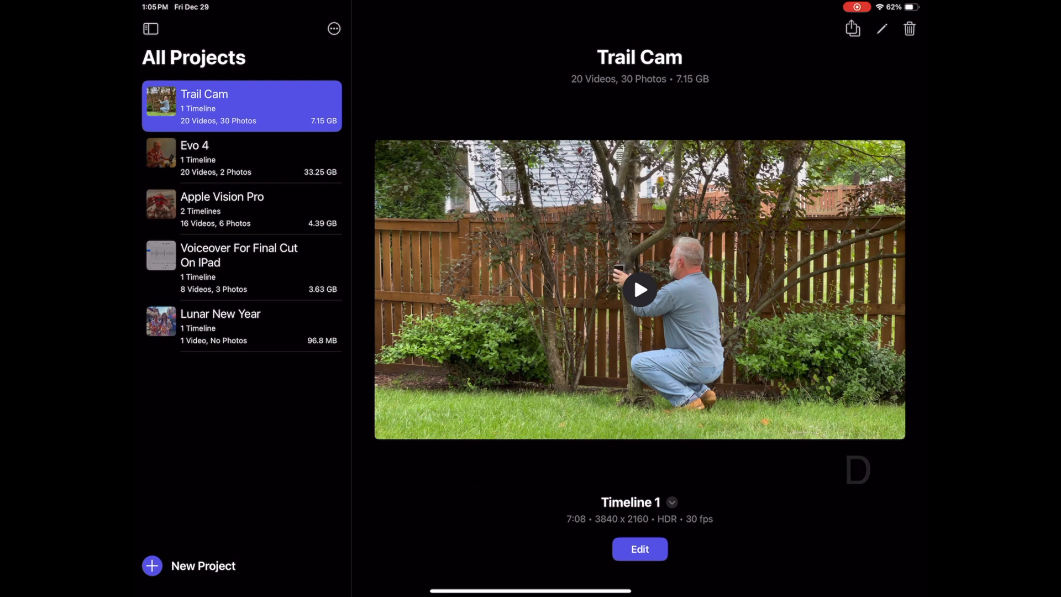
Step: Edit the Trail Cam project and add the Burnt Hybrid Trust soundtrack from Content & Effects > Soundtracks
left_click(639, 549)
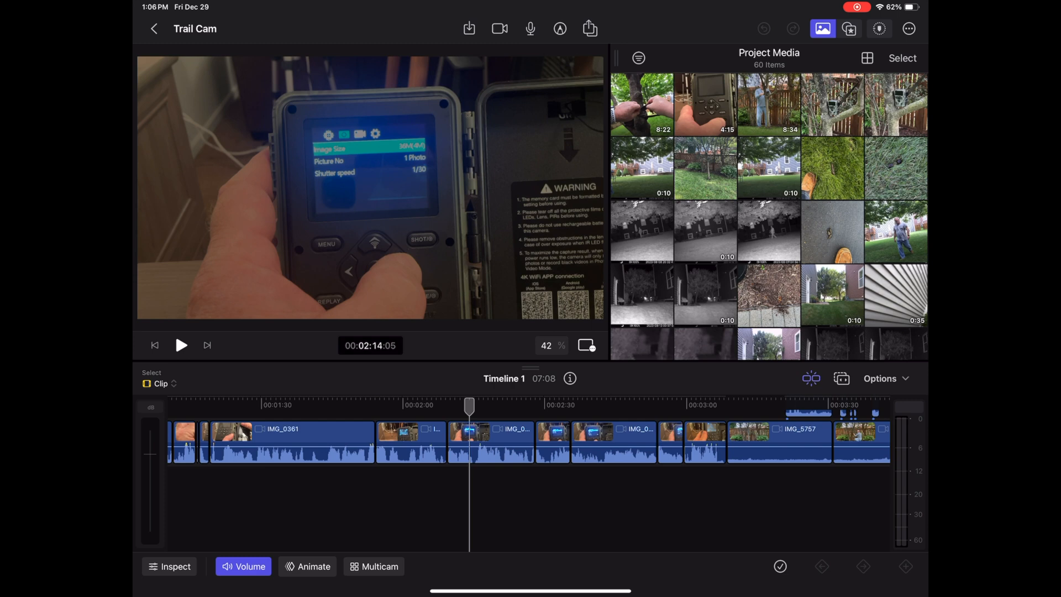
left_click(848, 29)
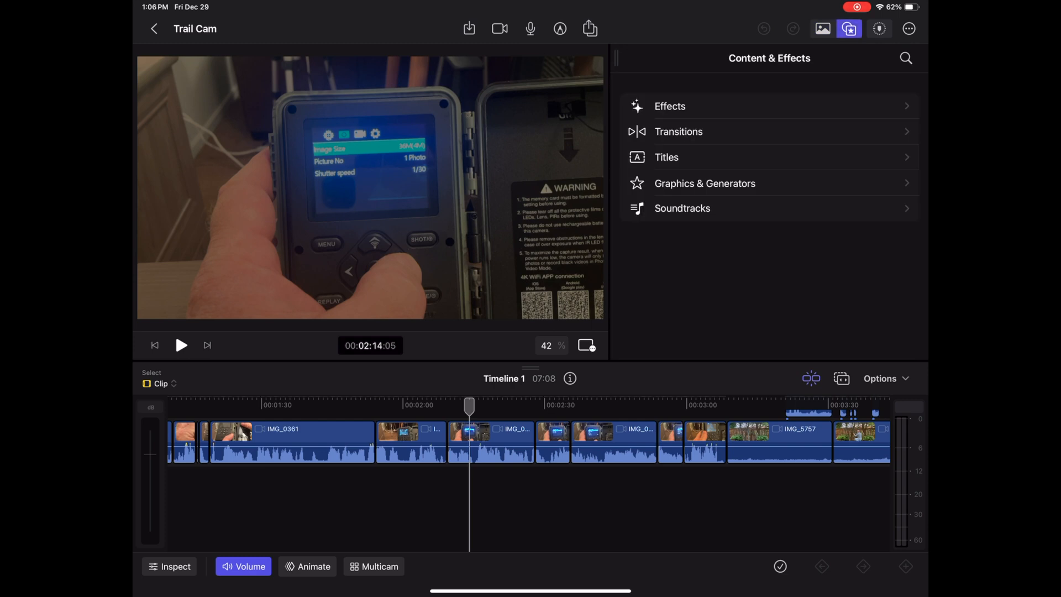
left_click(682, 208)
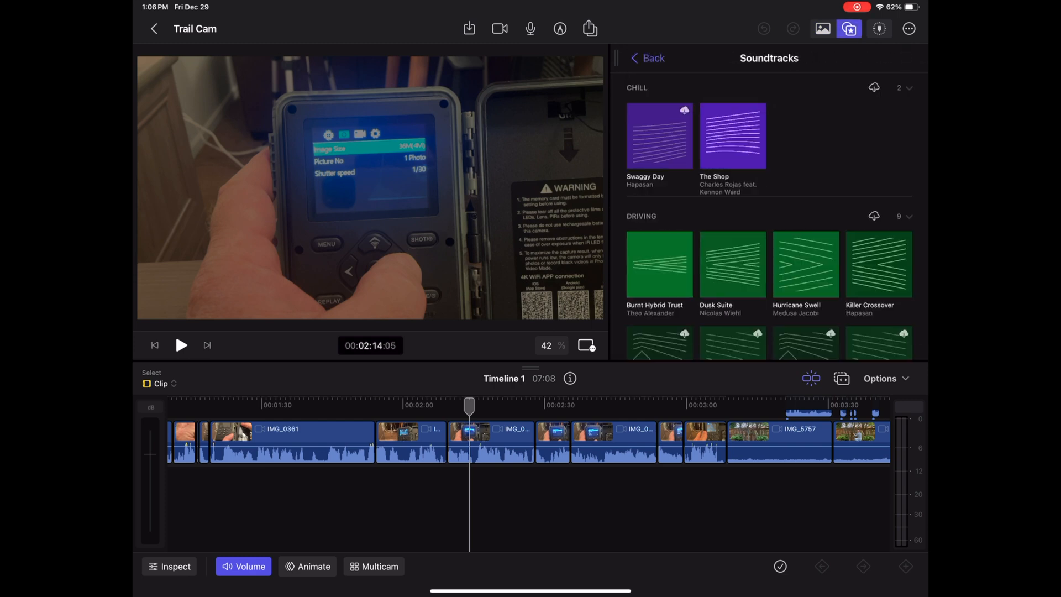
left_click(659, 264)
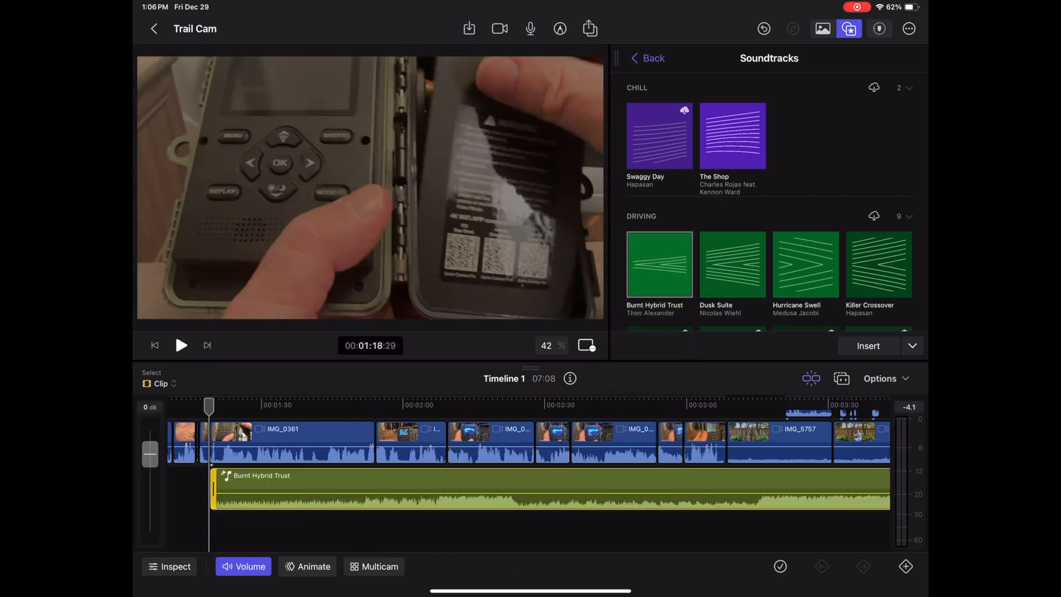
Step: Select the Burnt Hybrid Trust clip and bring the playhead to 00:03:14:22 over its later part
scroll("right", 3)
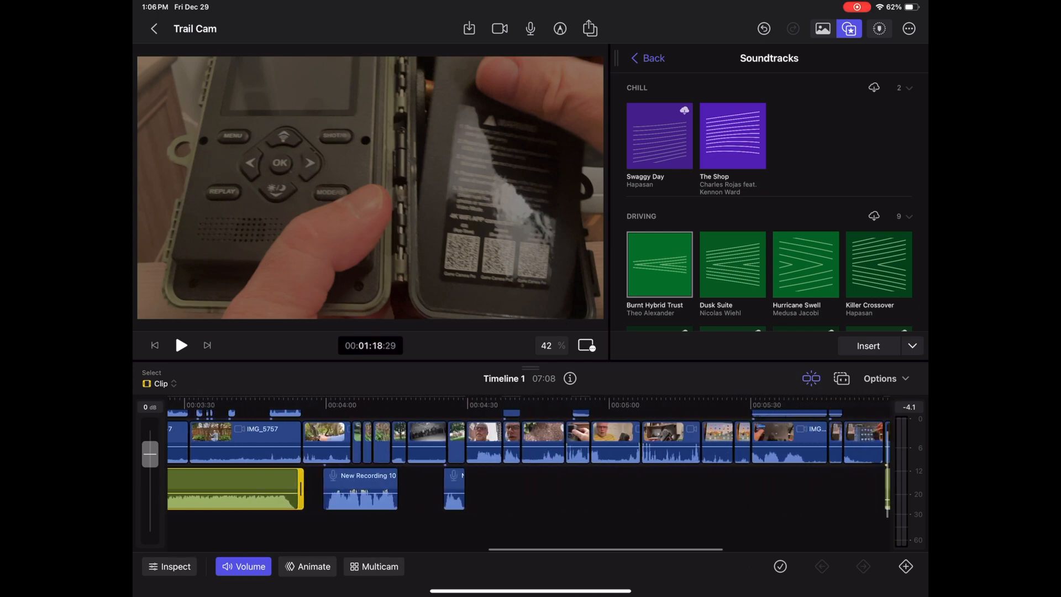
left_click(868, 346)
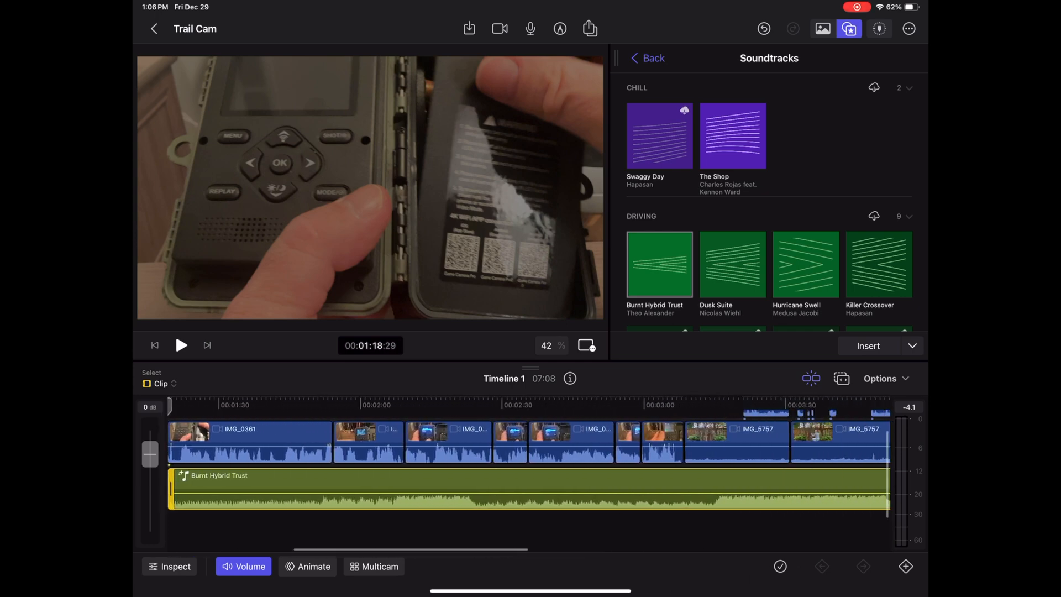
scroll("right", 3)
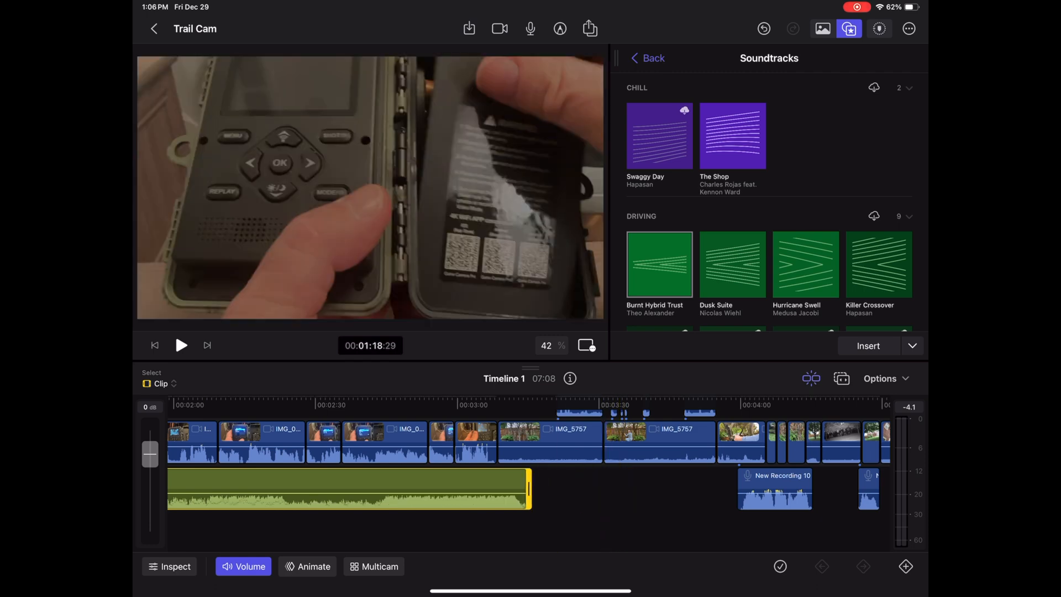
left_click(867, 345)
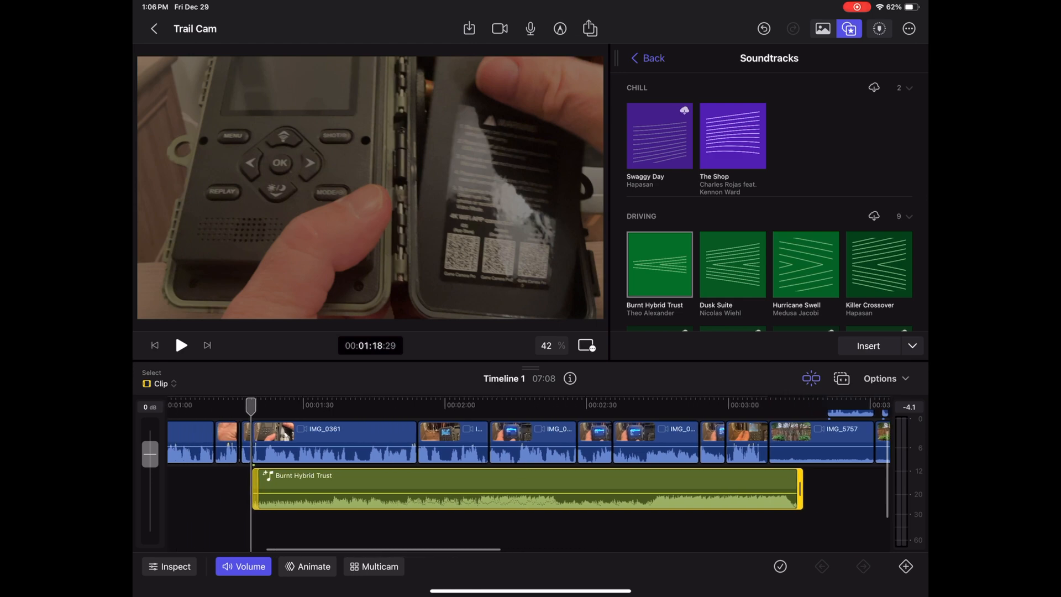
scroll("right", 3)
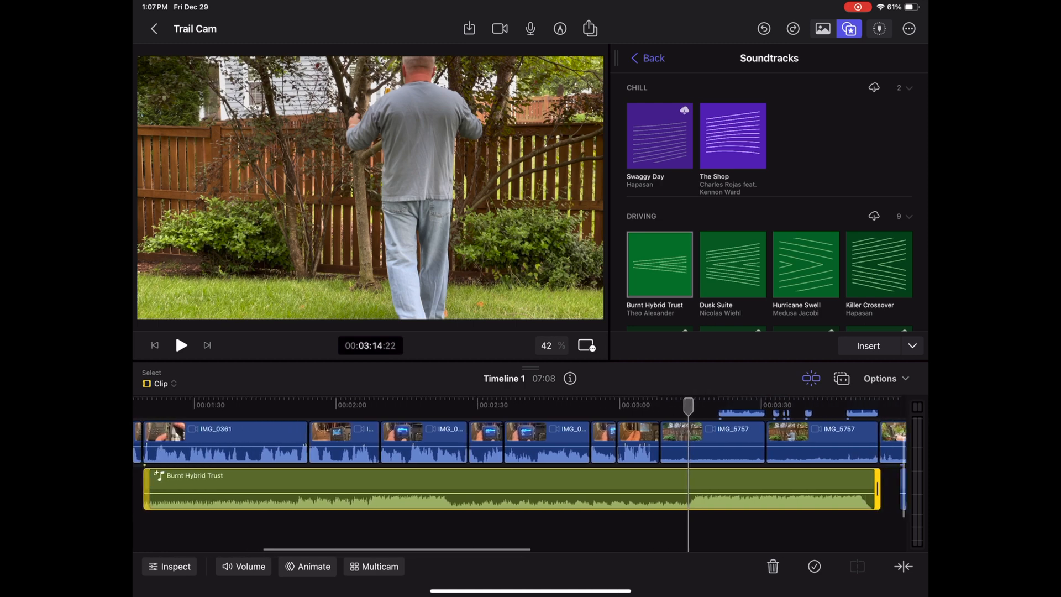
Step: Switch to Range selection and mark the soundtrack from the 3:14 playhead to its end
left_click(160, 384)
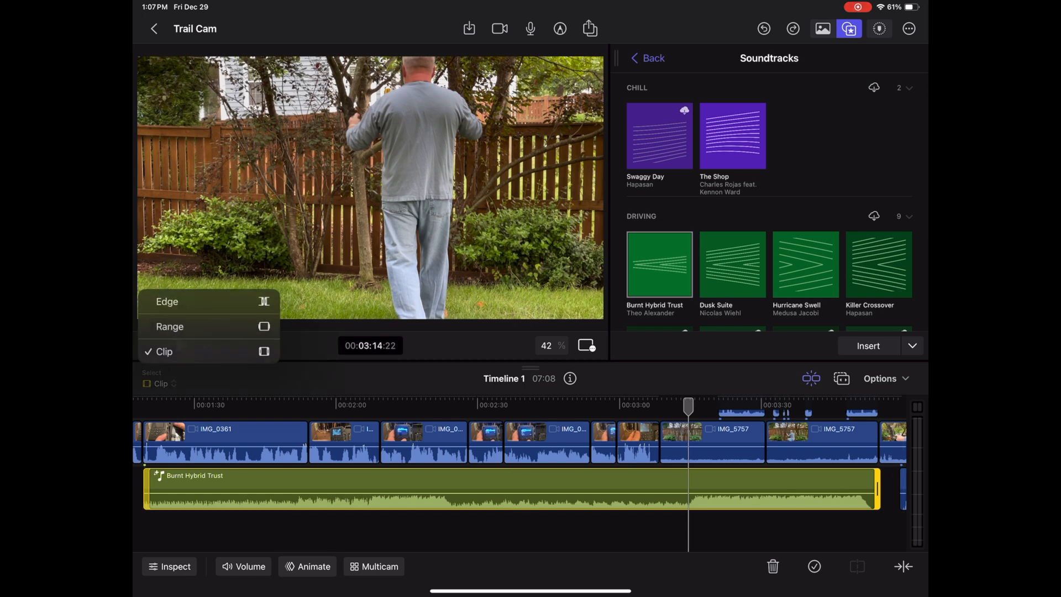
left_click(170, 327)
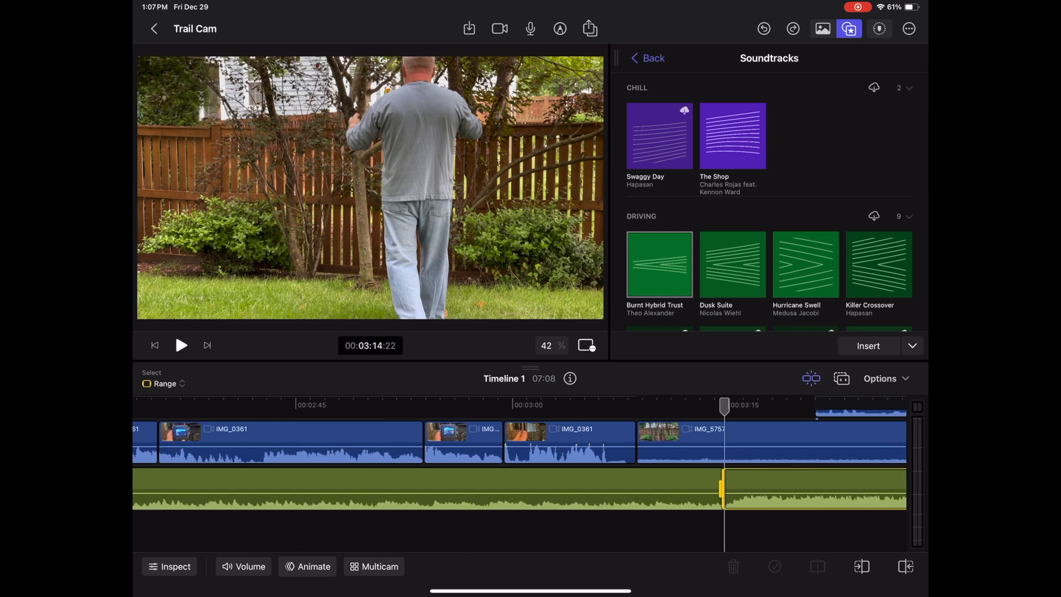
scroll("right", 3)
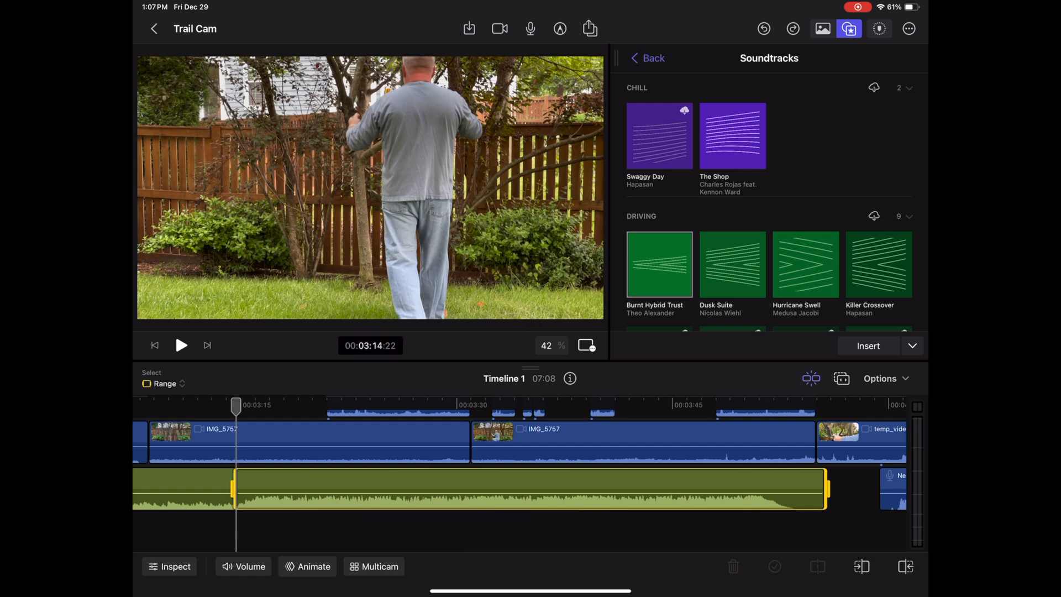
Step: Lower the Volume of the selected range so the soundtrack's end fades down with keyframes
left_click(243, 565)
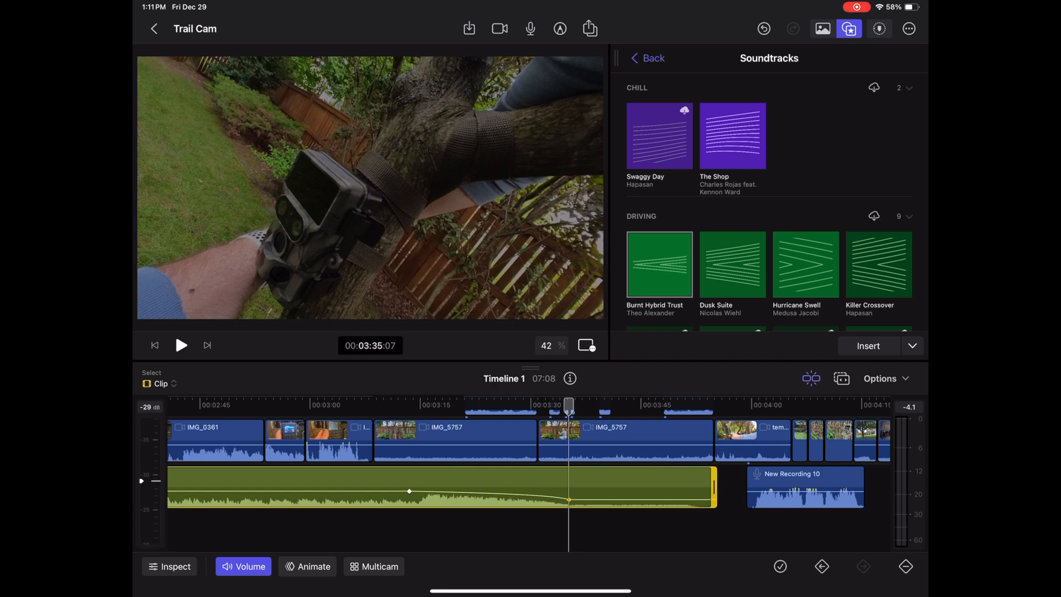
Step: Move the playhead back to about 3:12 and play to hear the volume drop
left_click(180, 345)
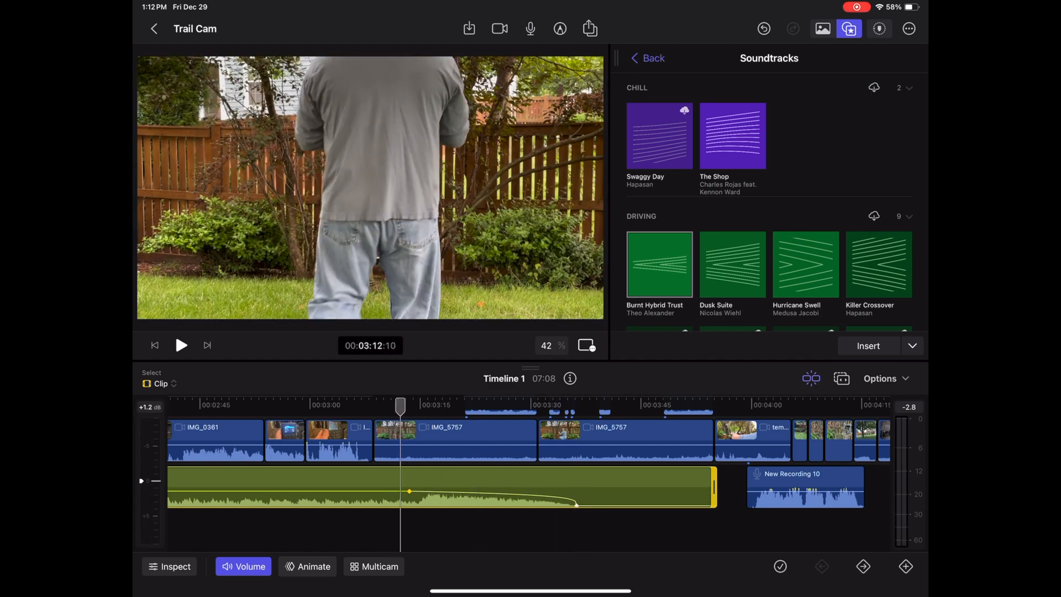
left_click(180, 344)
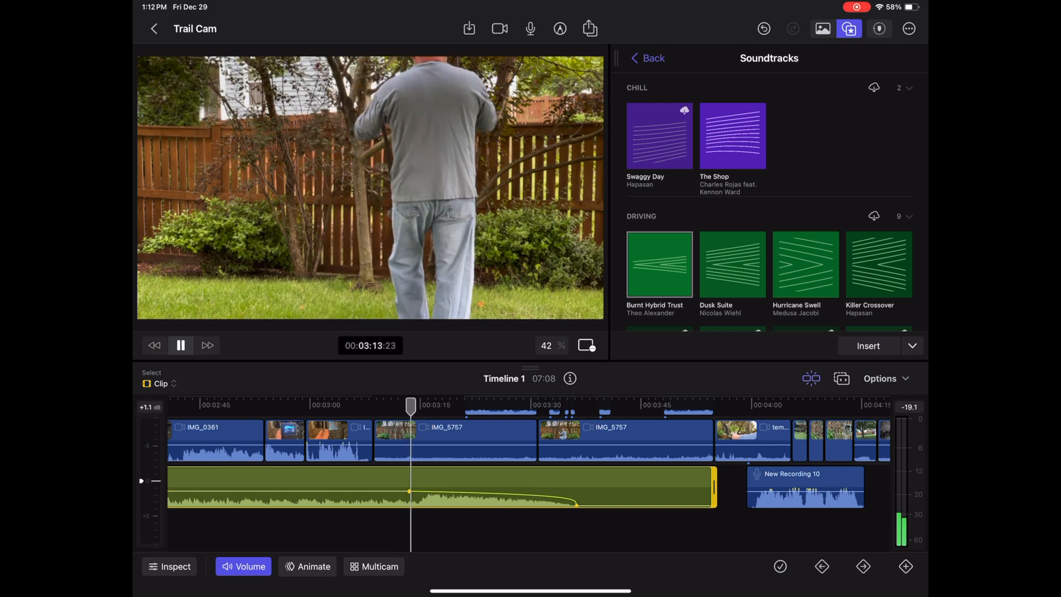